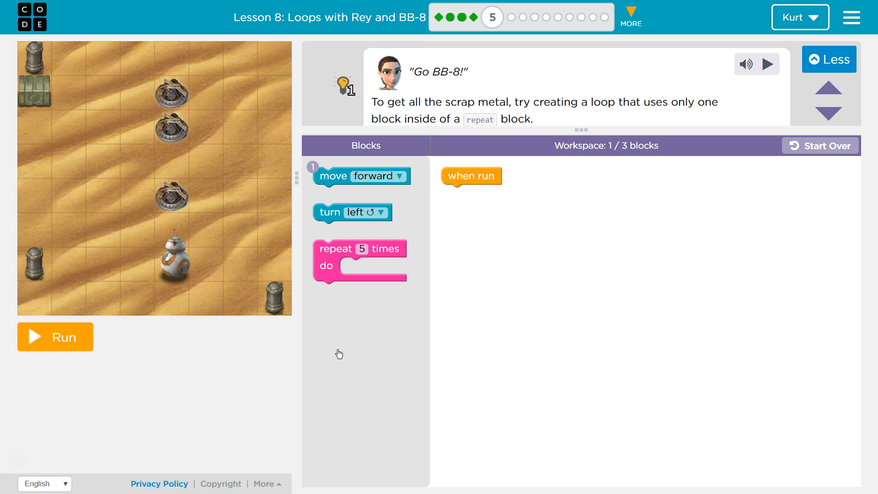
{"action": "mouse_move", "coordinate": [436, 225]}
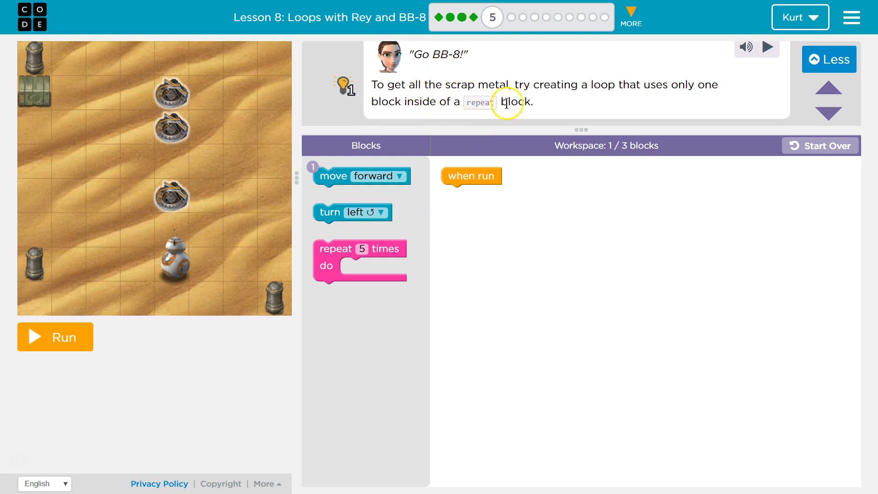
{"action": "mouse_move", "coordinate": [642, 106]}
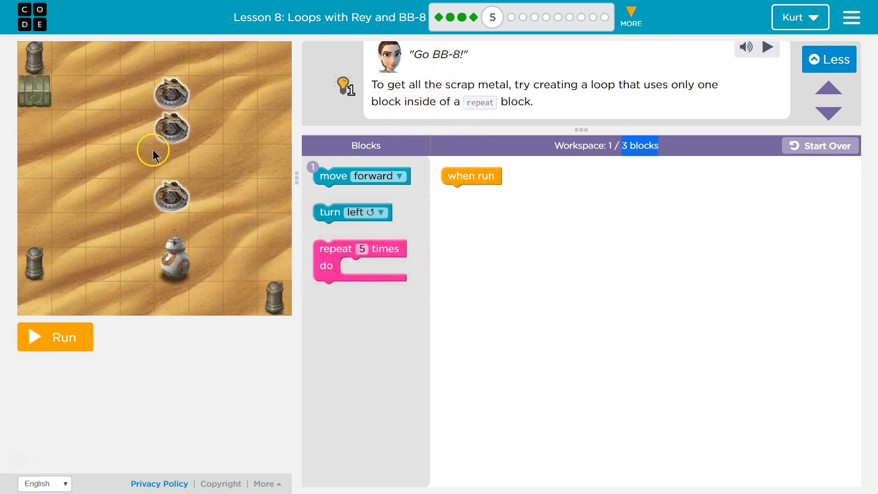
{"action": "mouse_move", "coordinate": [548, 191]}
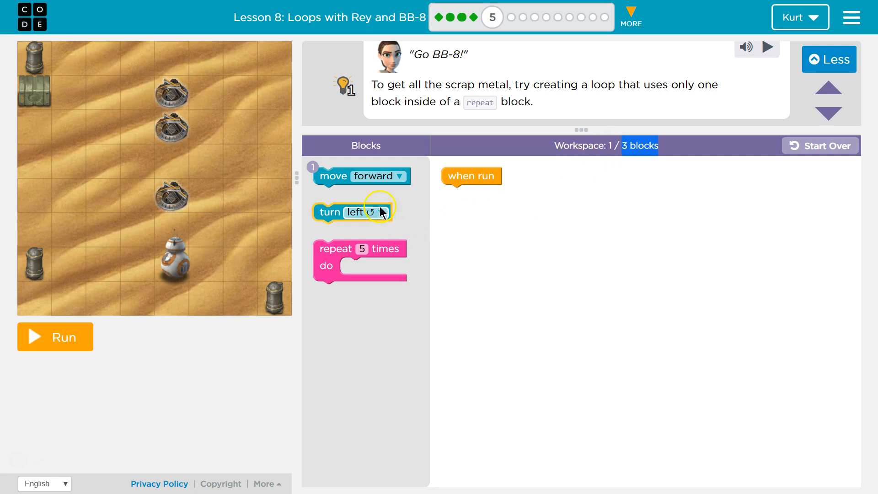
{"action": "mouse_move", "coordinate": [289, 176]}
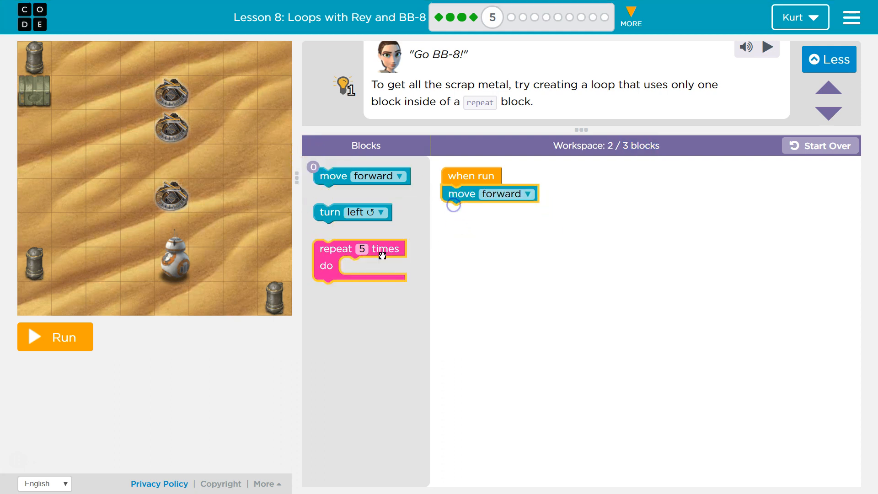
- Nest move forward inside a repeat 5 times loop under when run
{"action": "left_click", "coordinate": [55, 336]}
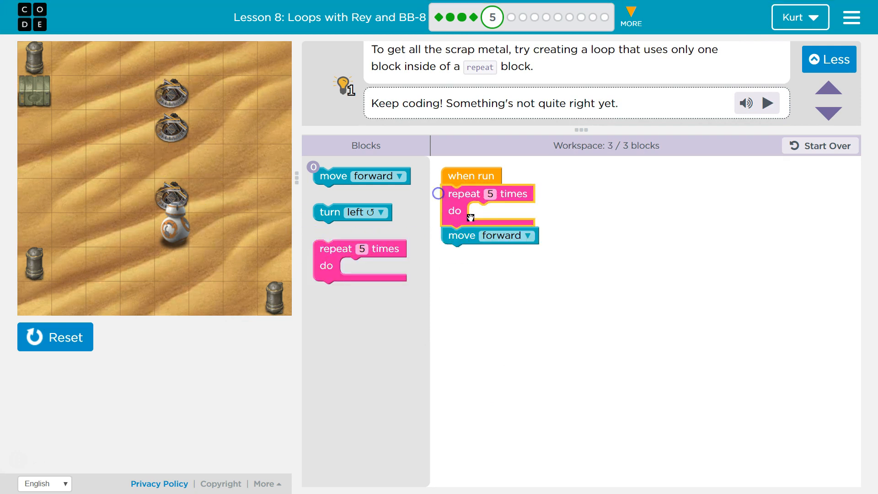
{"action": "left_click", "coordinate": [488, 193]}
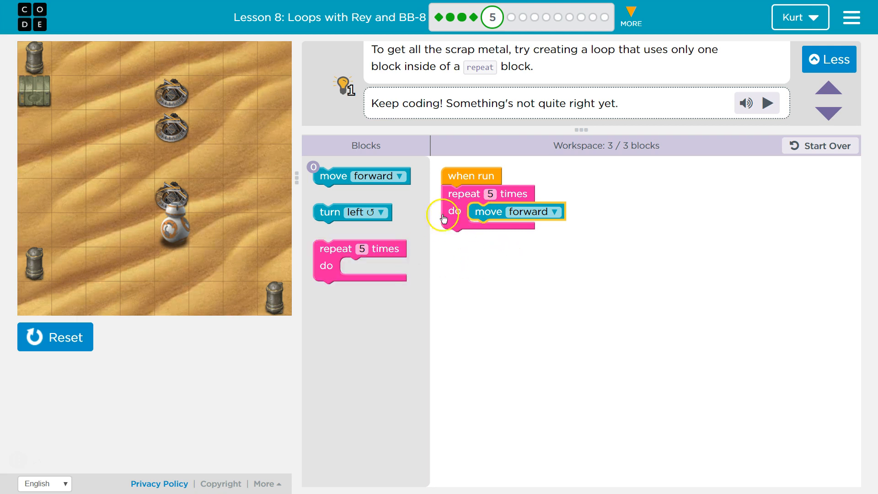
{"action": "mouse_move", "coordinate": [479, 250]}
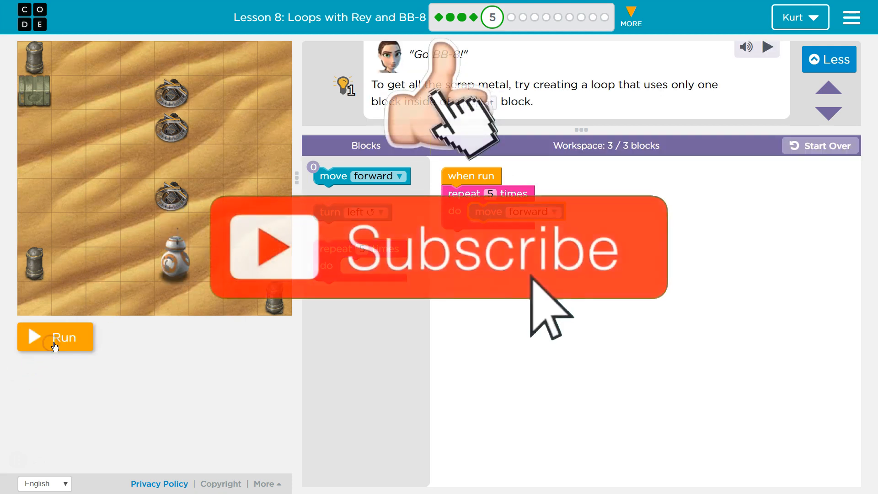
- Run the looped program so BB-8 collects all scrap metal and Puzzle 5 completes
{"action": "left_click", "coordinate": [55, 337]}
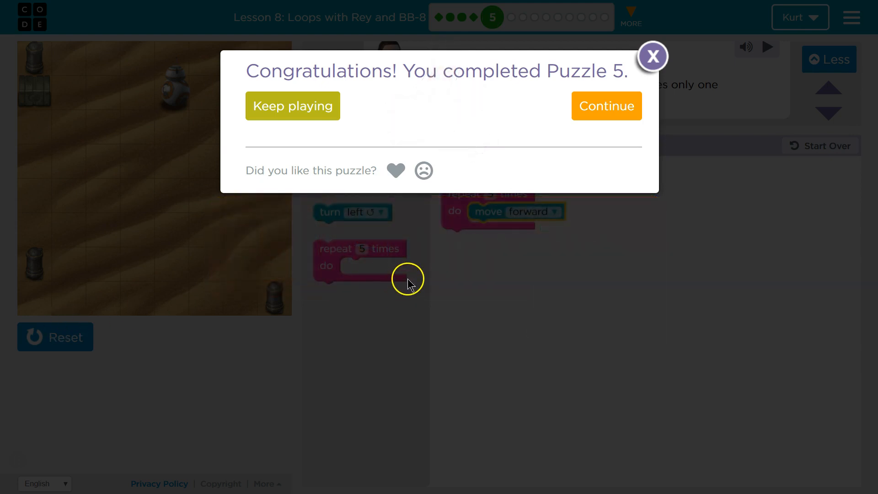
{"action": "mouse_move", "coordinate": [406, 277]}
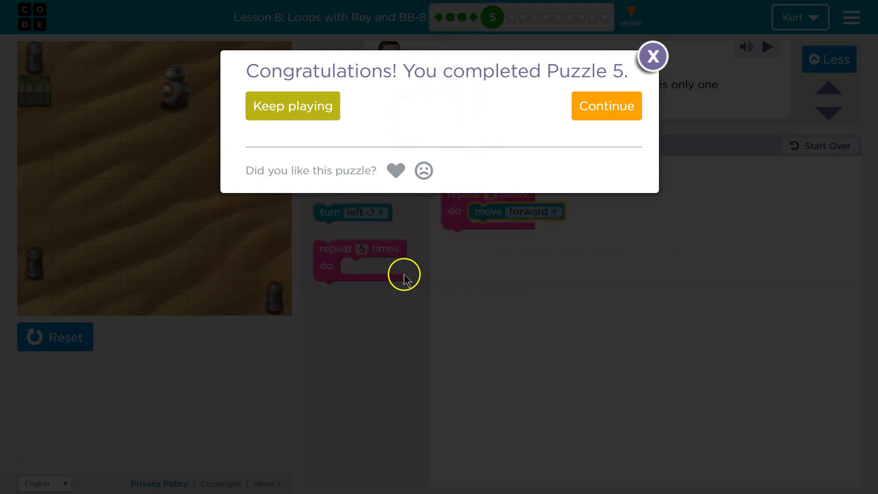